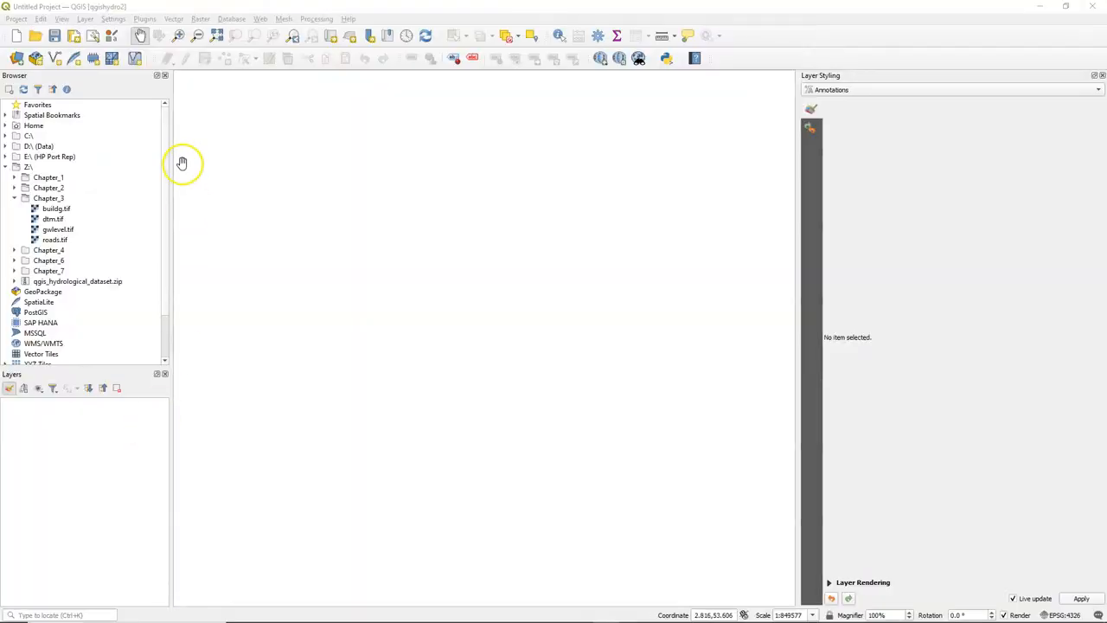
- Add Z:\Chapter_3 as a Browser favorite and expand it to list buildg, dtm, gwlevel and roads
click(48, 198)
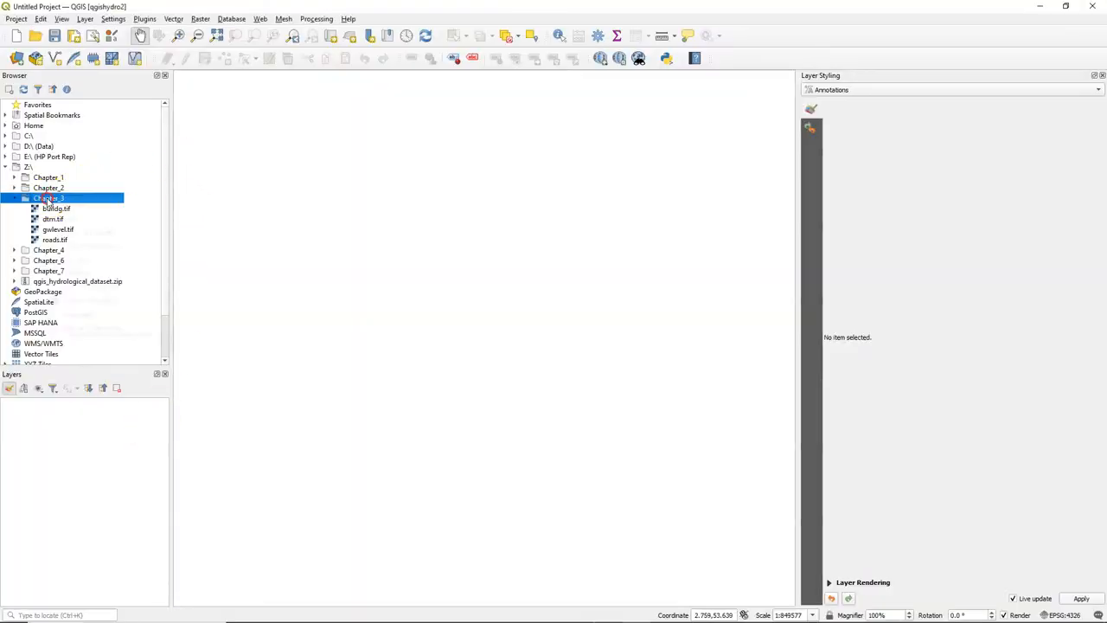
right_click(49, 198)
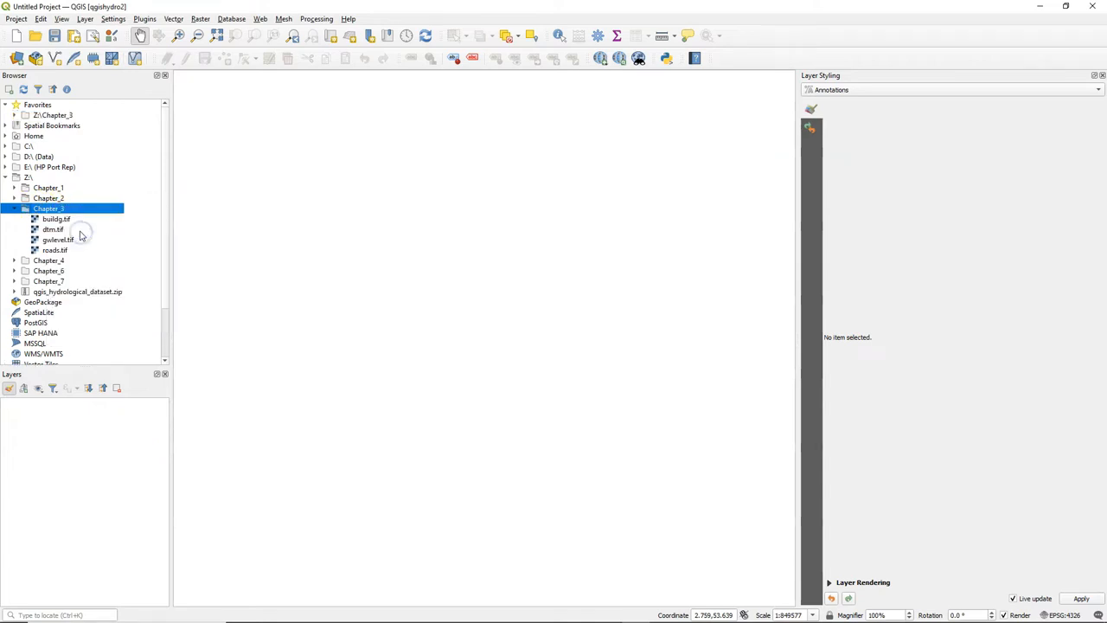
click(14, 209)
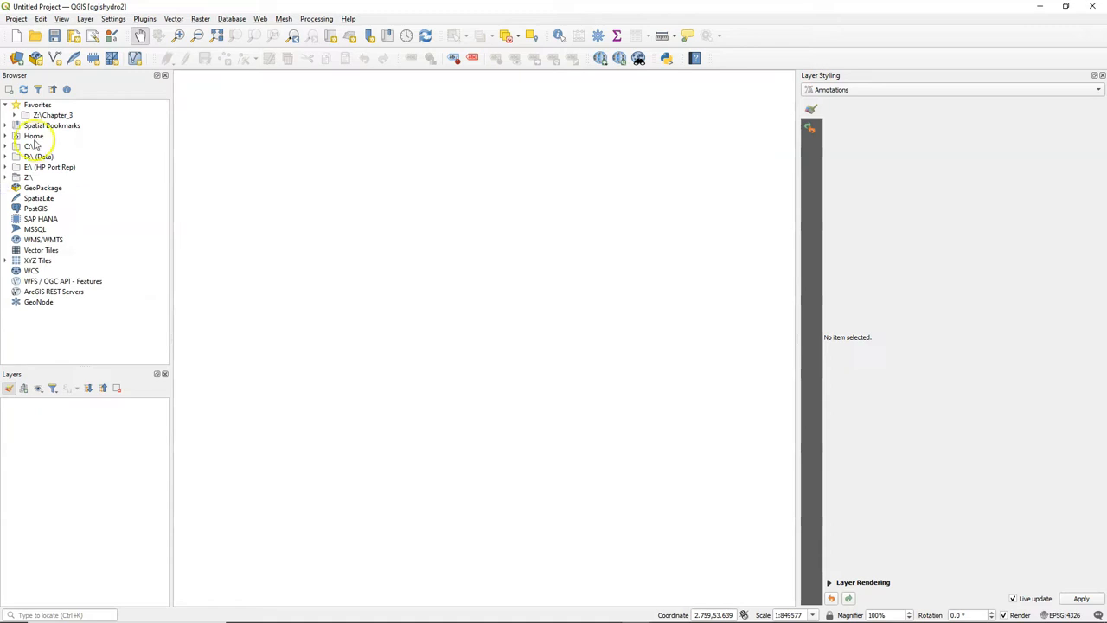
click(6, 114)
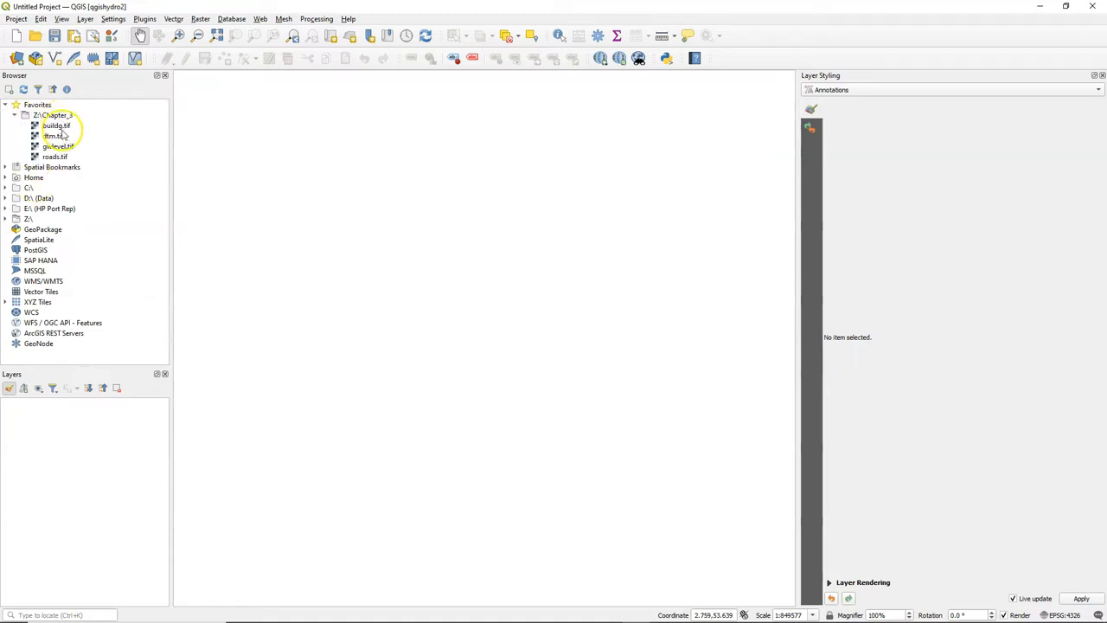
mouse_move(54, 157)
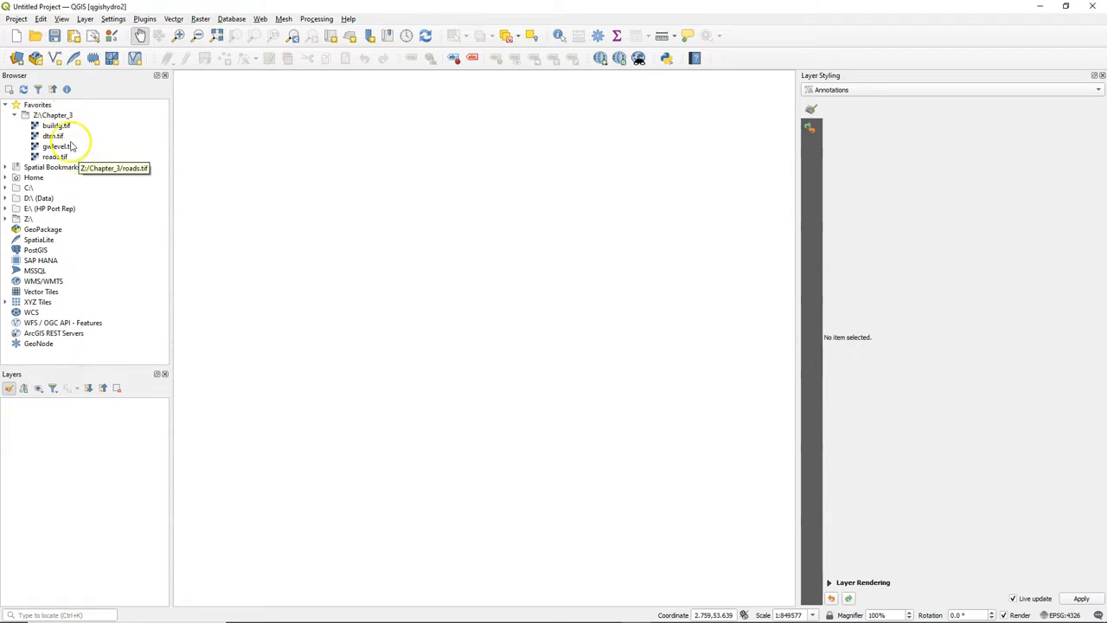
right_click(51, 125)
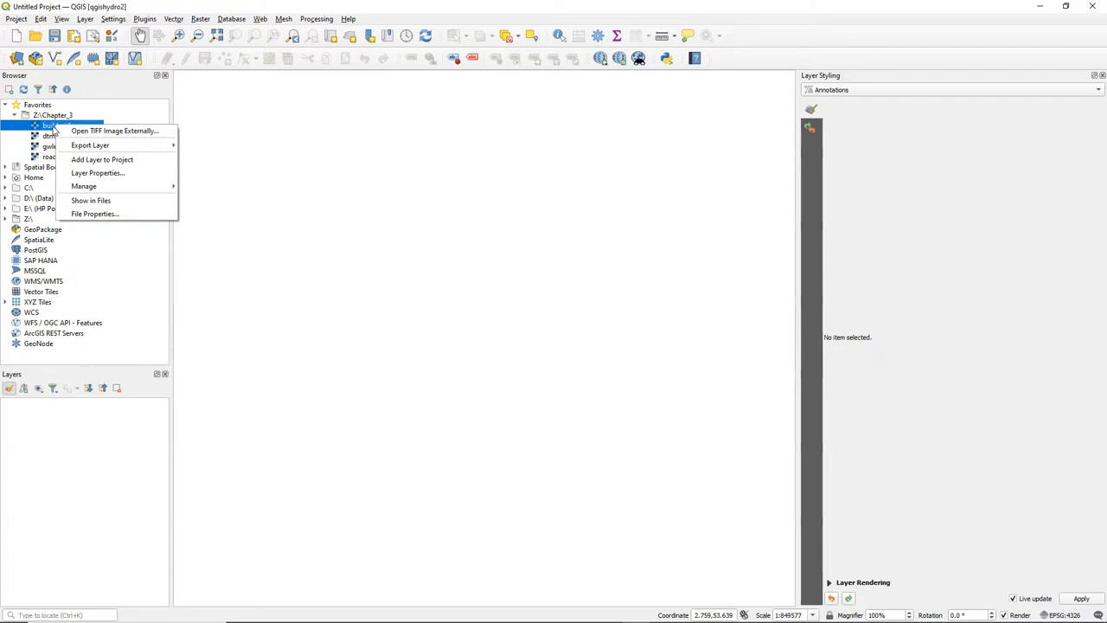
mouse_move(94, 213)
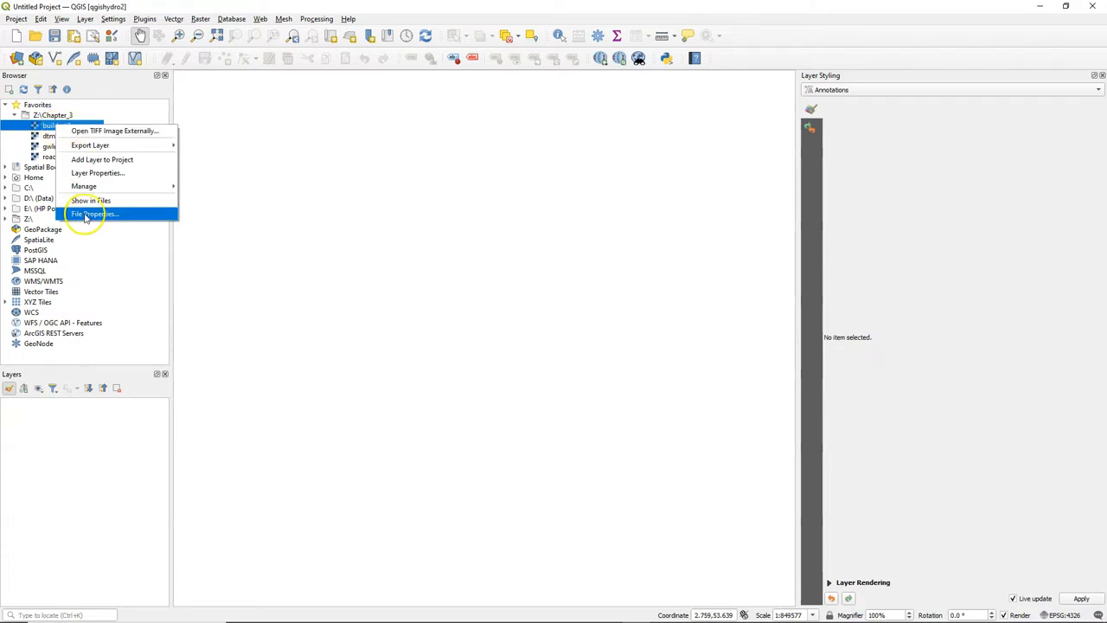
click(93, 214)
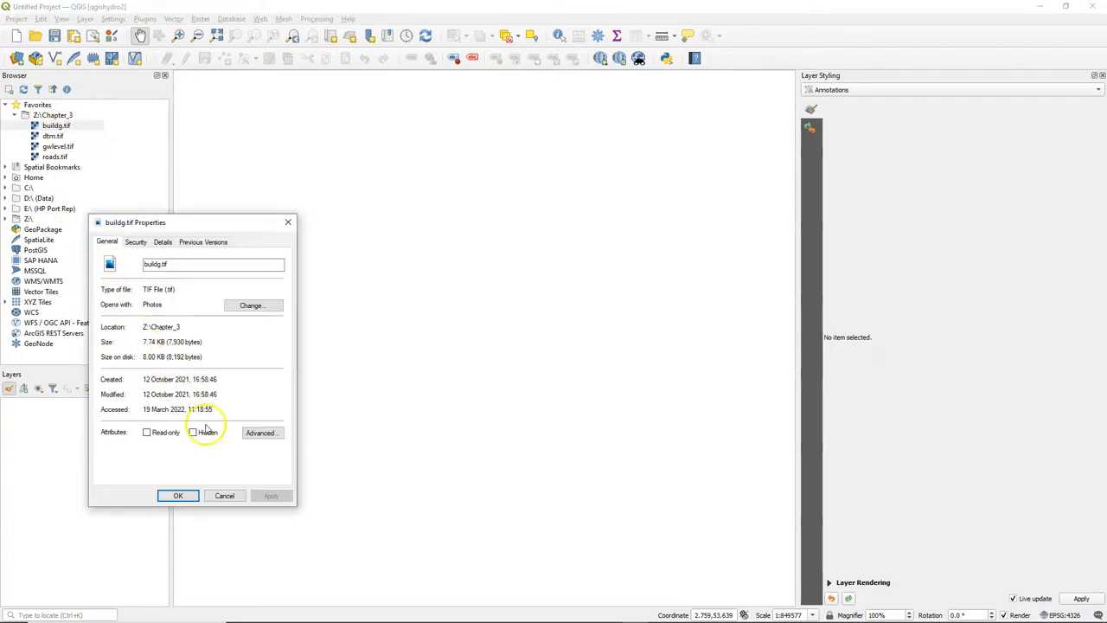
click(177, 494)
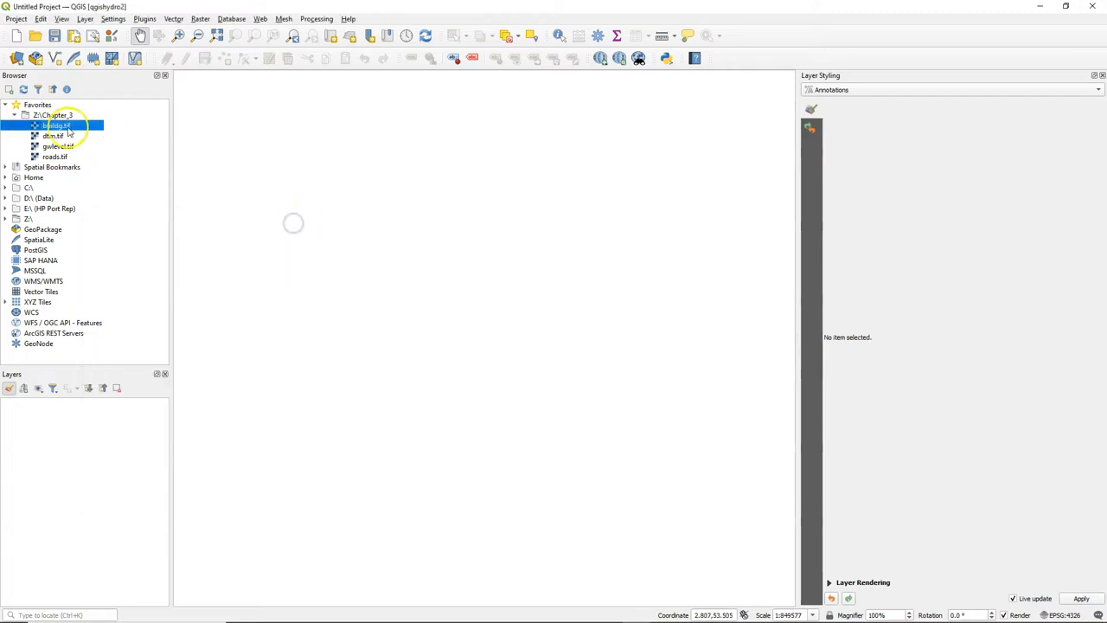
right_click(56, 125)
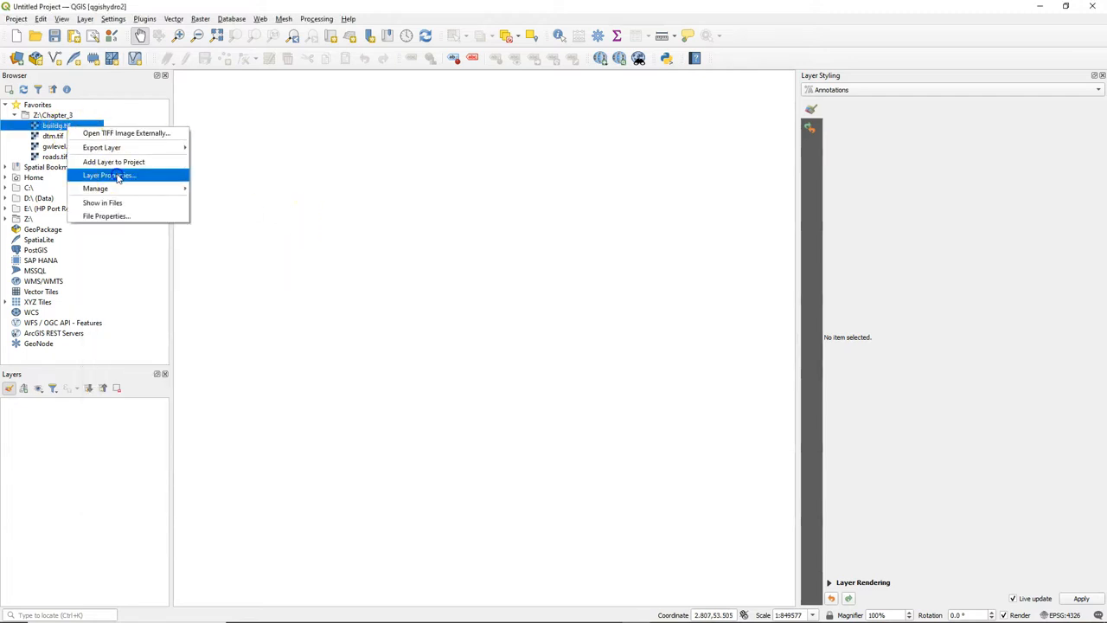
click(109, 174)
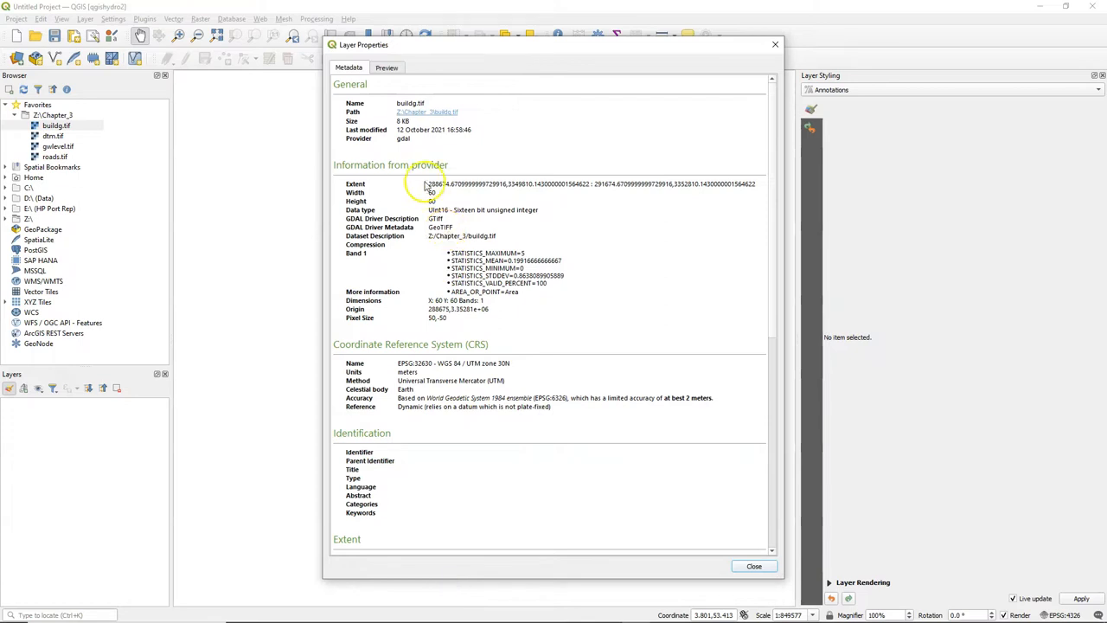
mouse_move(406, 219)
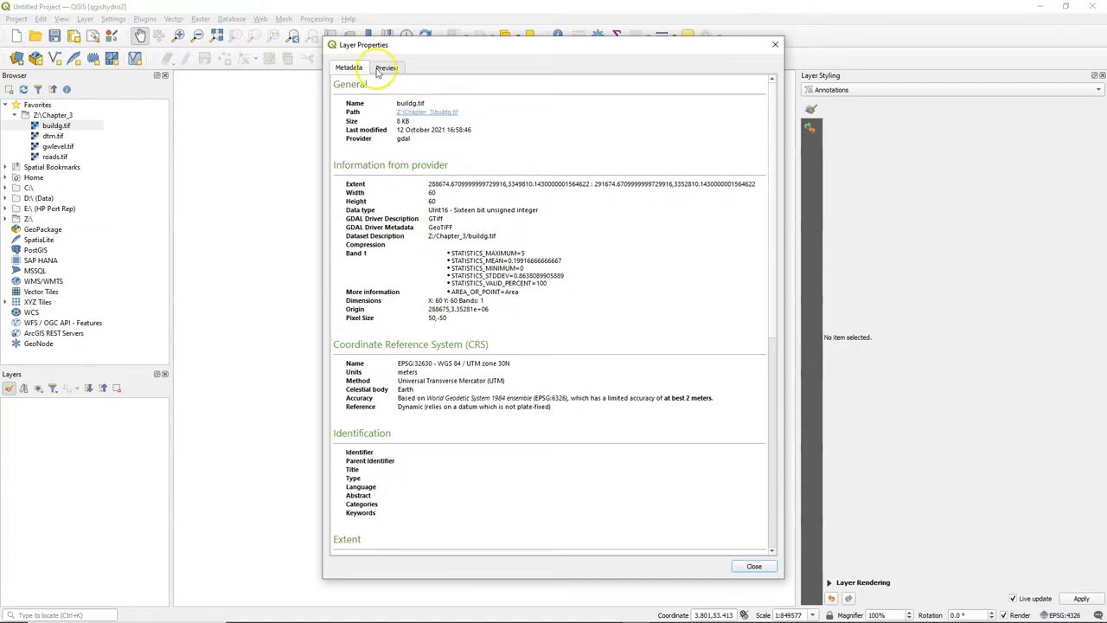
click(386, 68)
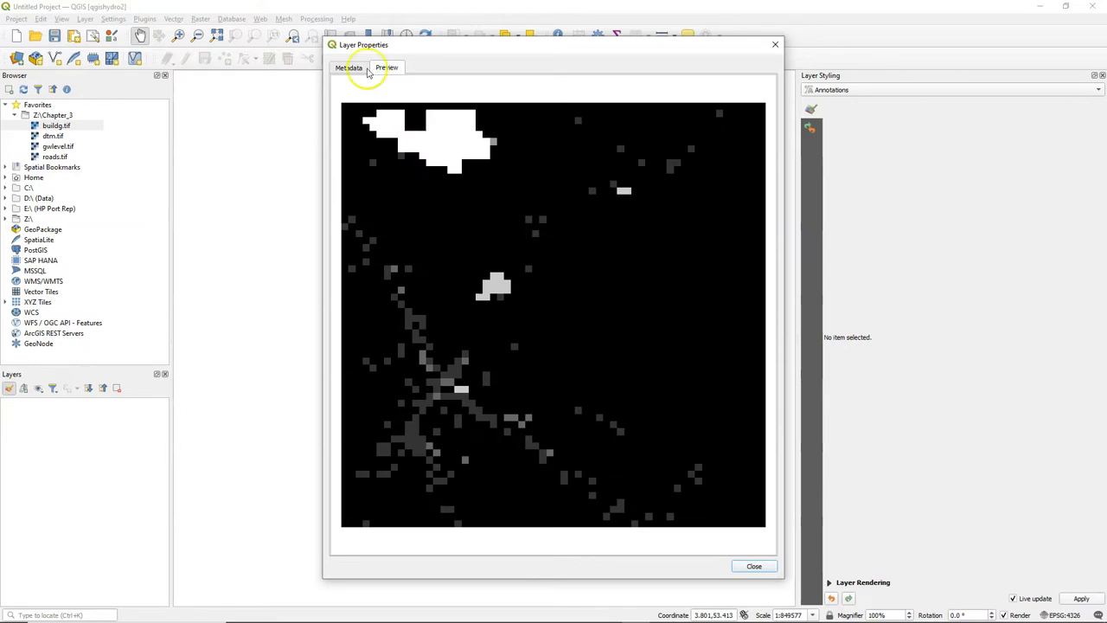
click(348, 67)
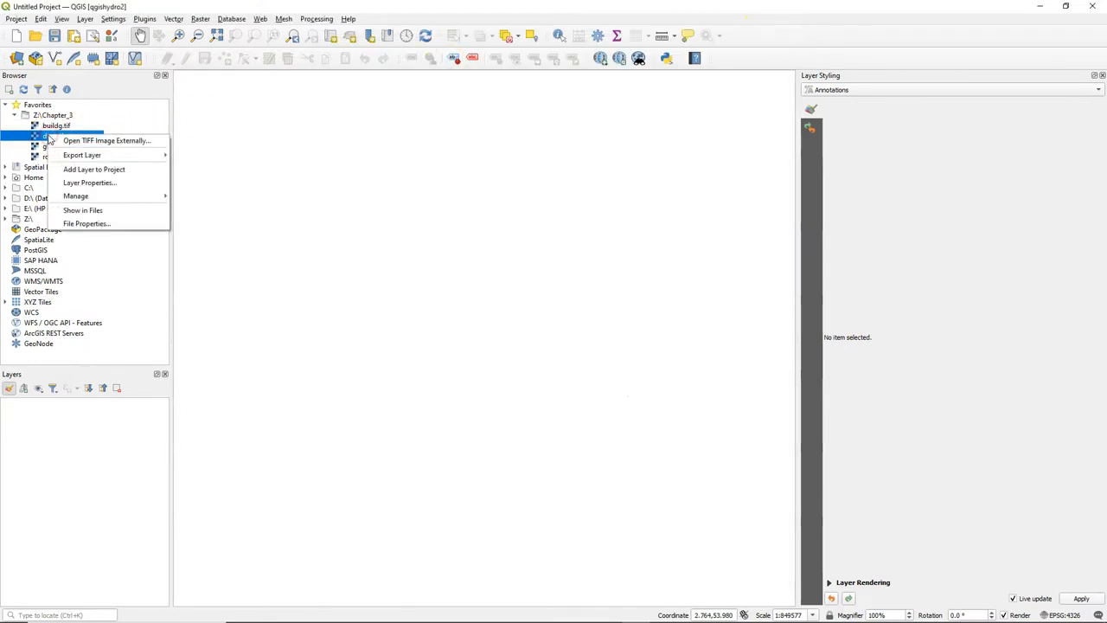
click(89, 182)
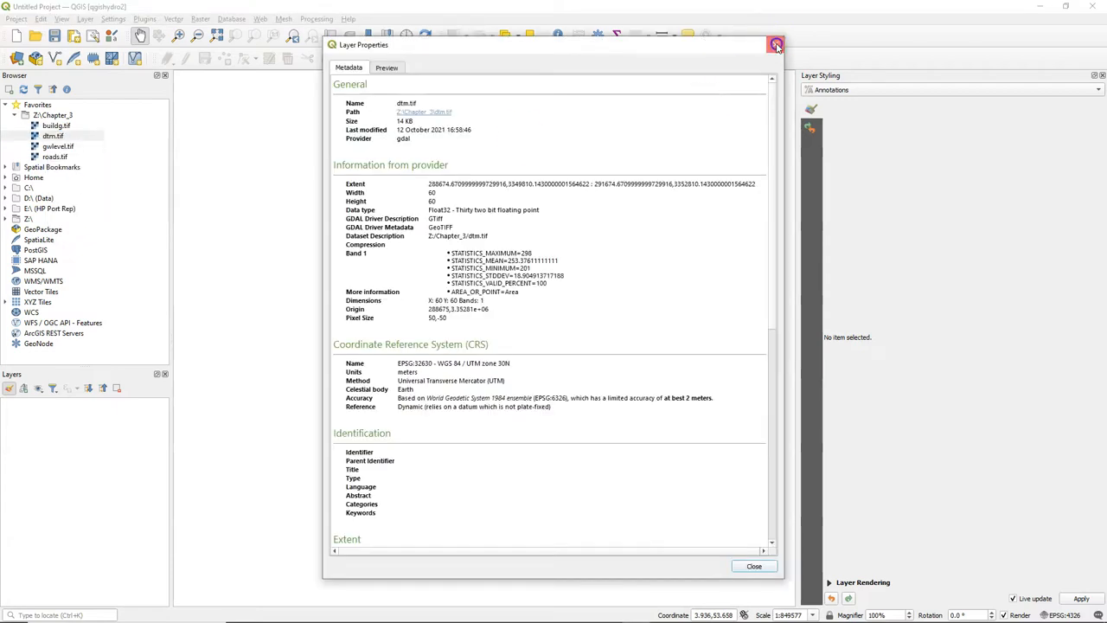
click(775, 44)
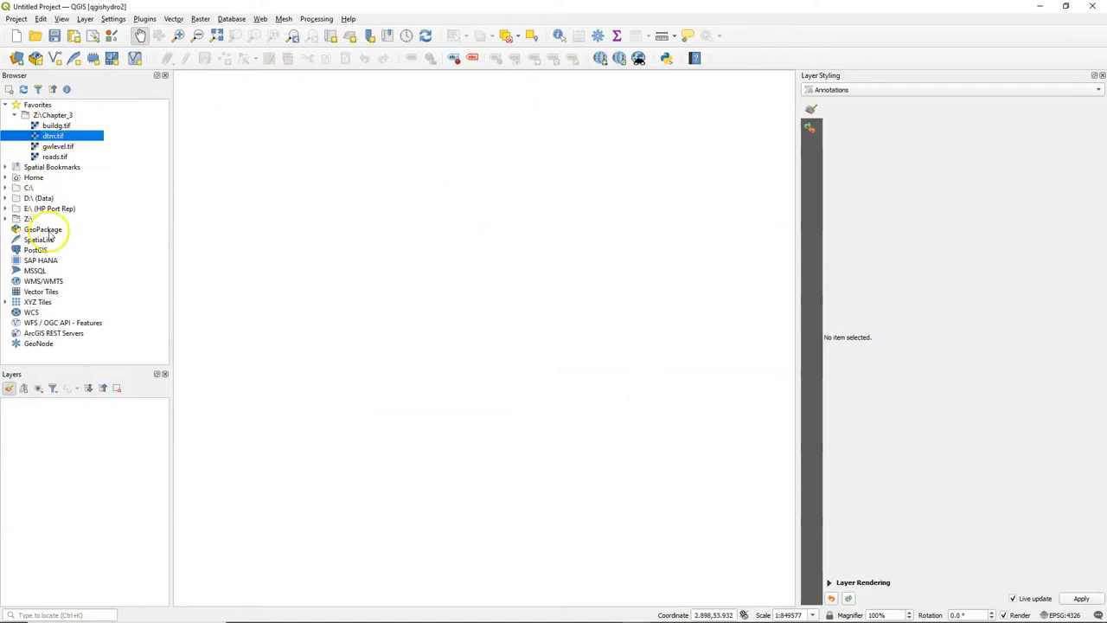
- Expand the Chapter_2 folder and open Layer Properties for KNMI_stations.shp
click(5, 219)
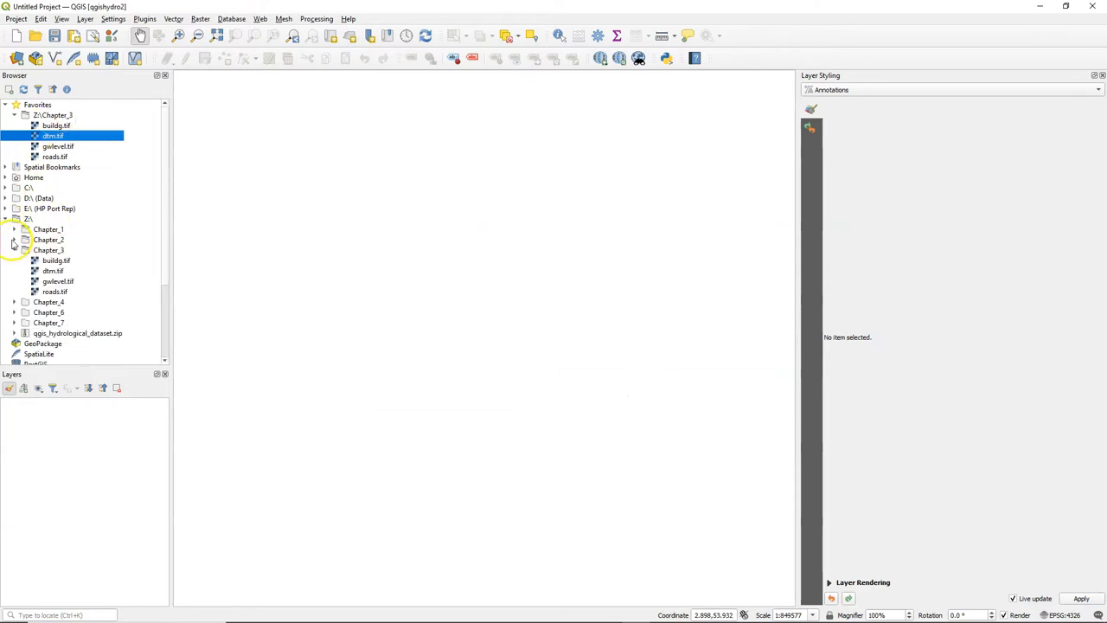
click(14, 240)
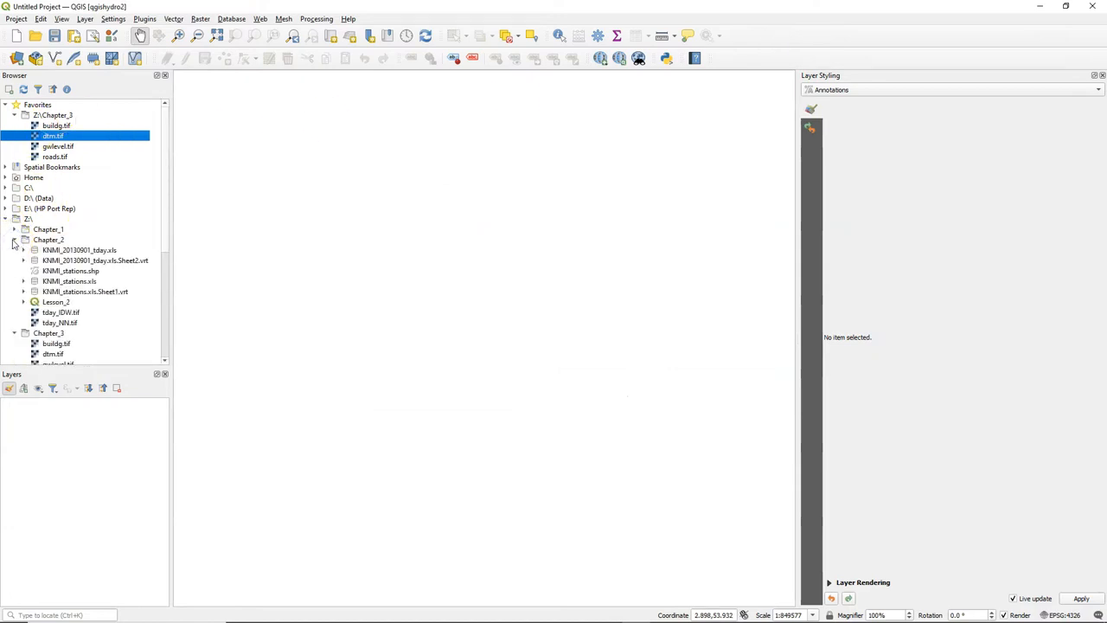
right_click(71, 271)
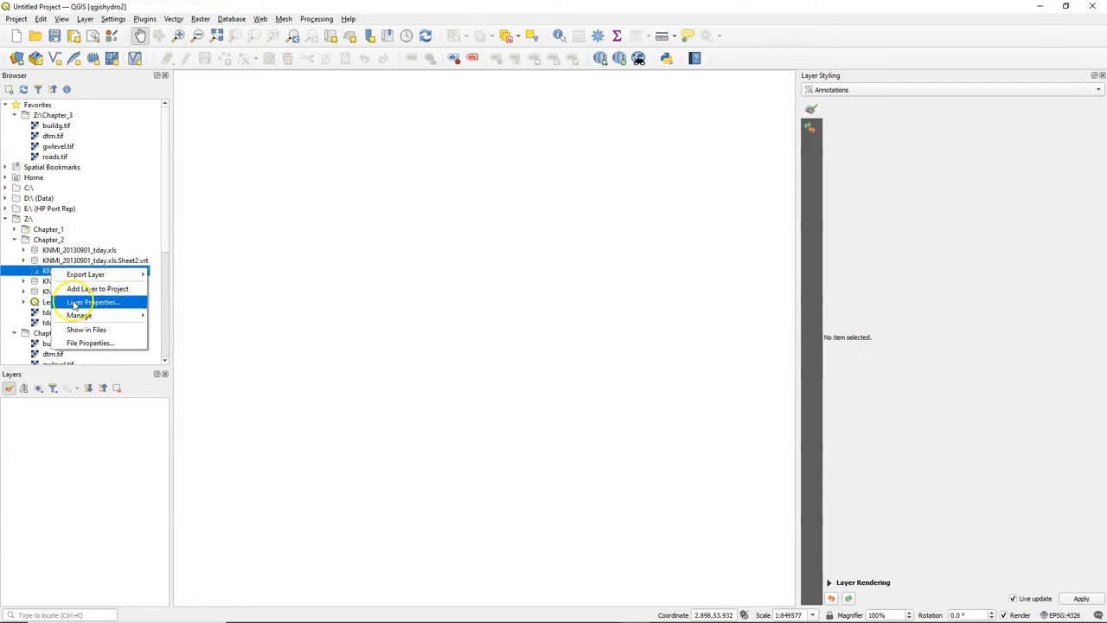
click(94, 302)
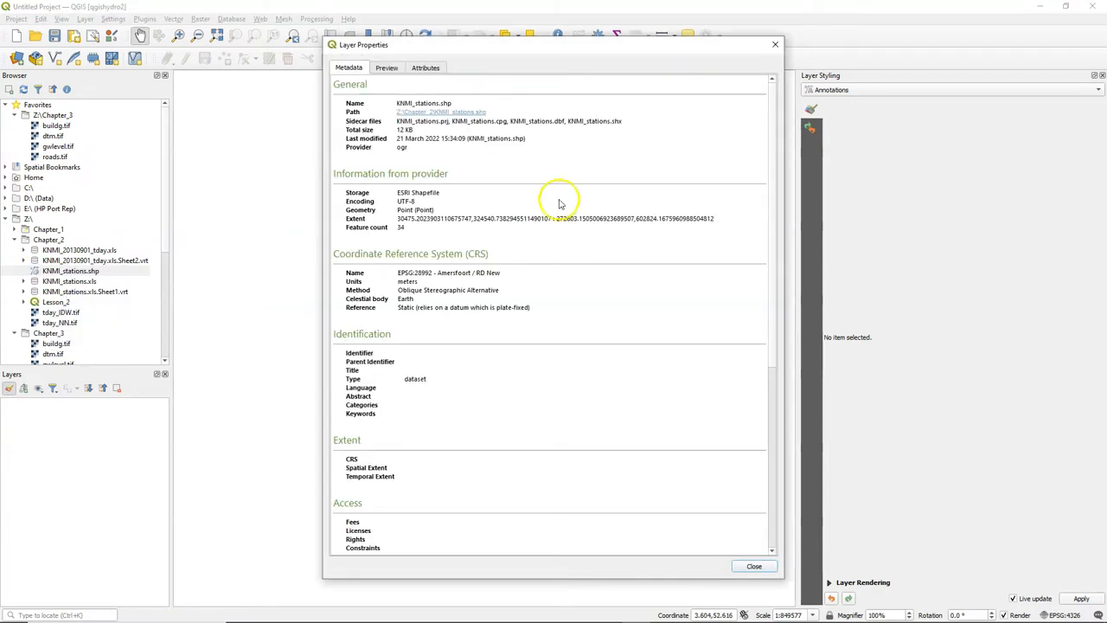
- Review the station metadata, point preview and attribute table, then close the dialog
scroll(down, 3)
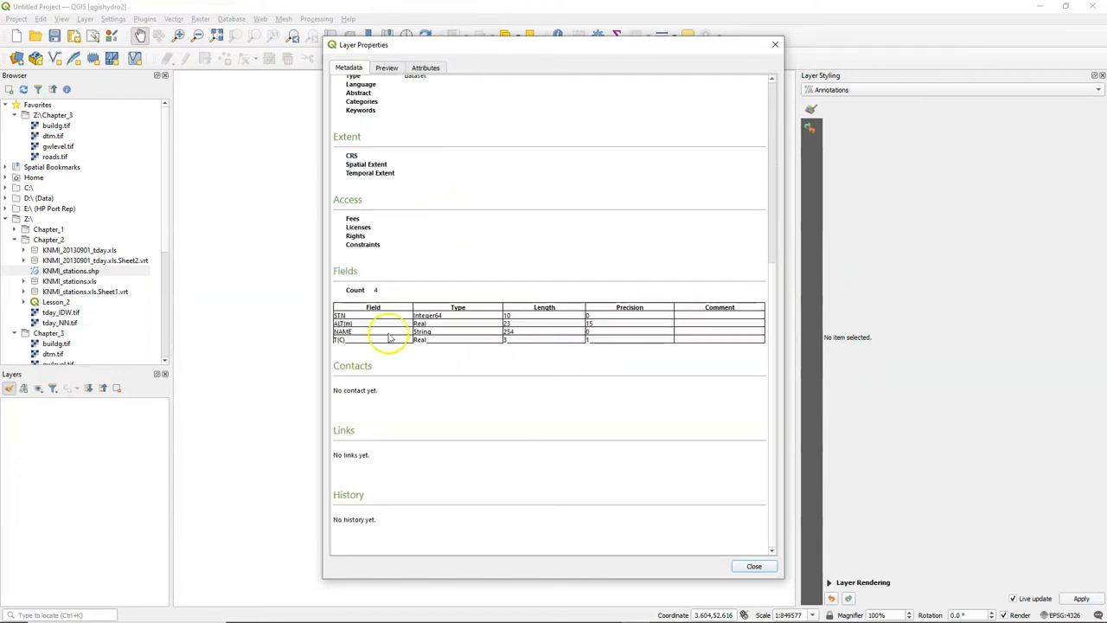
mouse_move(594, 361)
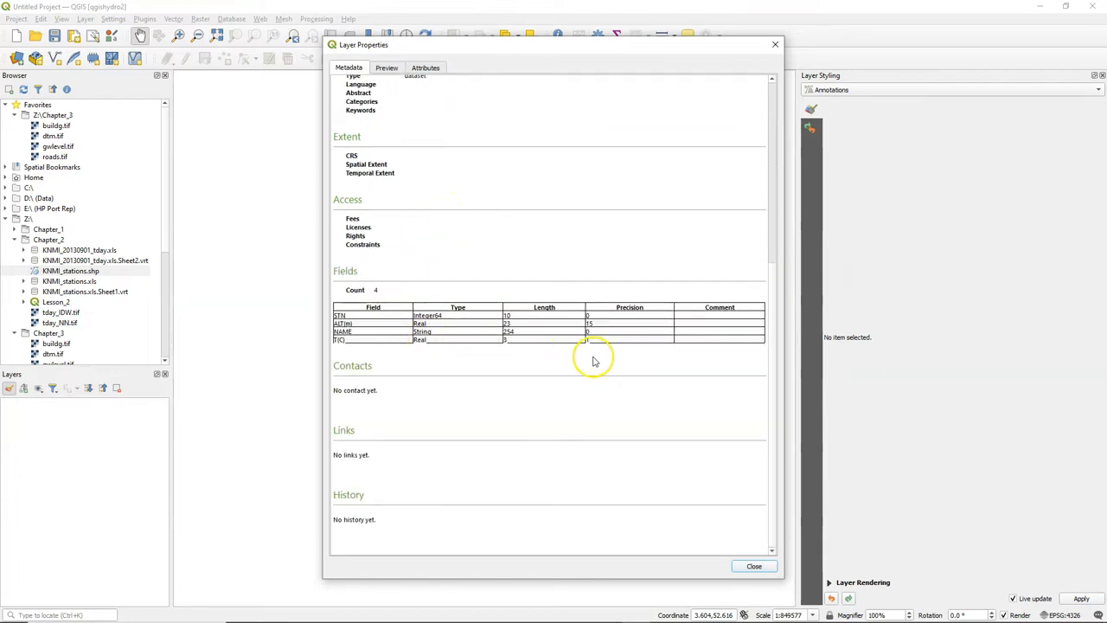
click(387, 68)
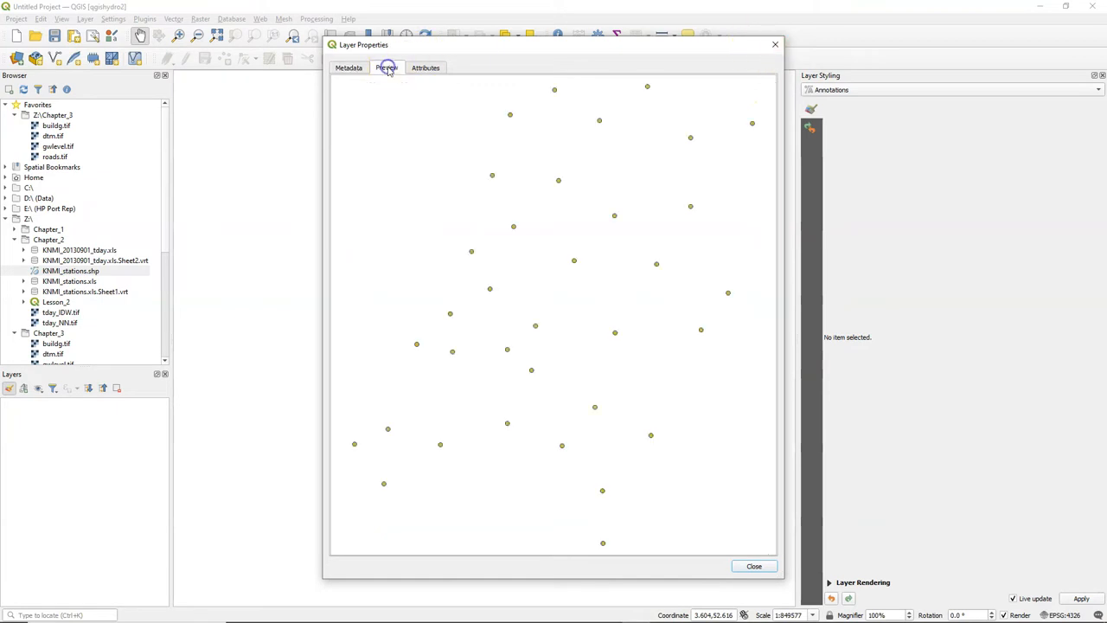
click(424, 68)
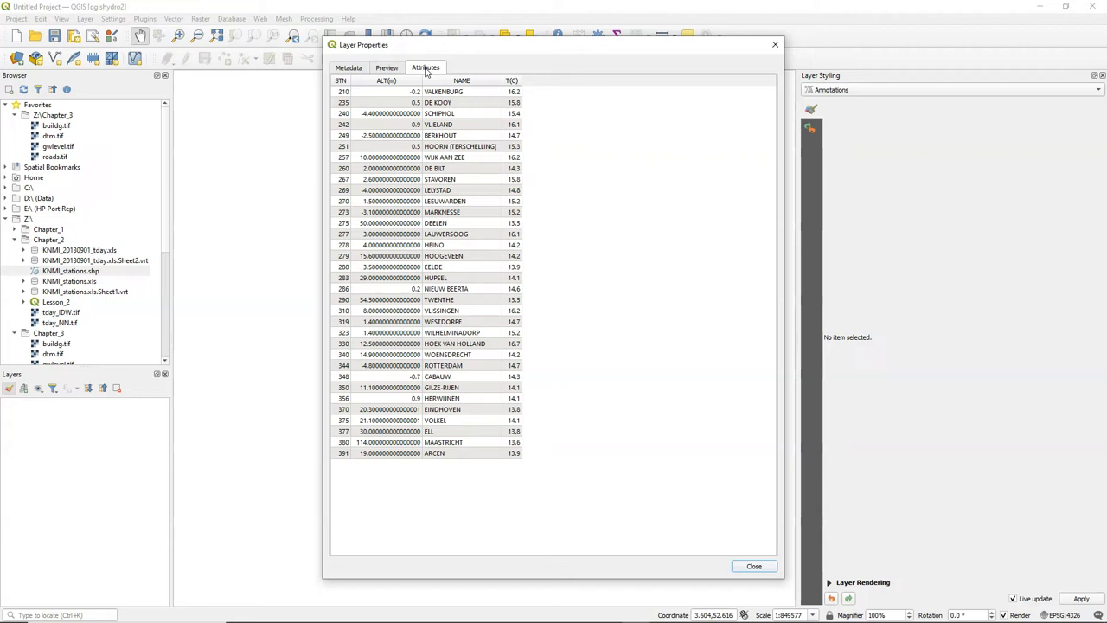
mouse_move(773, 45)
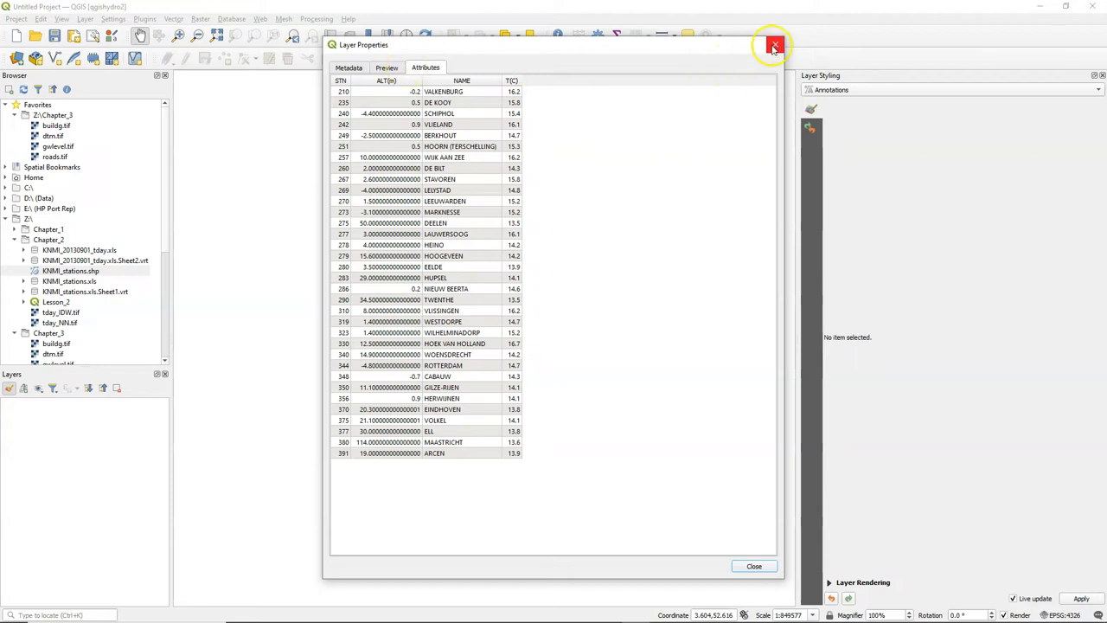
click(773, 45)
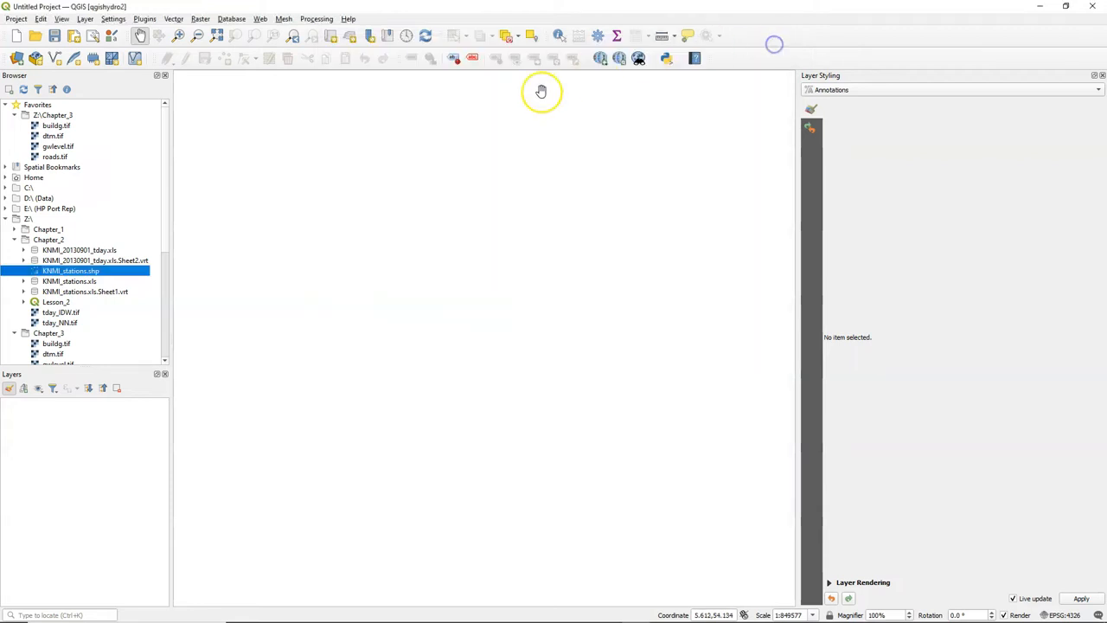
- Add buildg.tif from Favorites to the project as a layer, then select dtm.tif
right_click(56, 126)
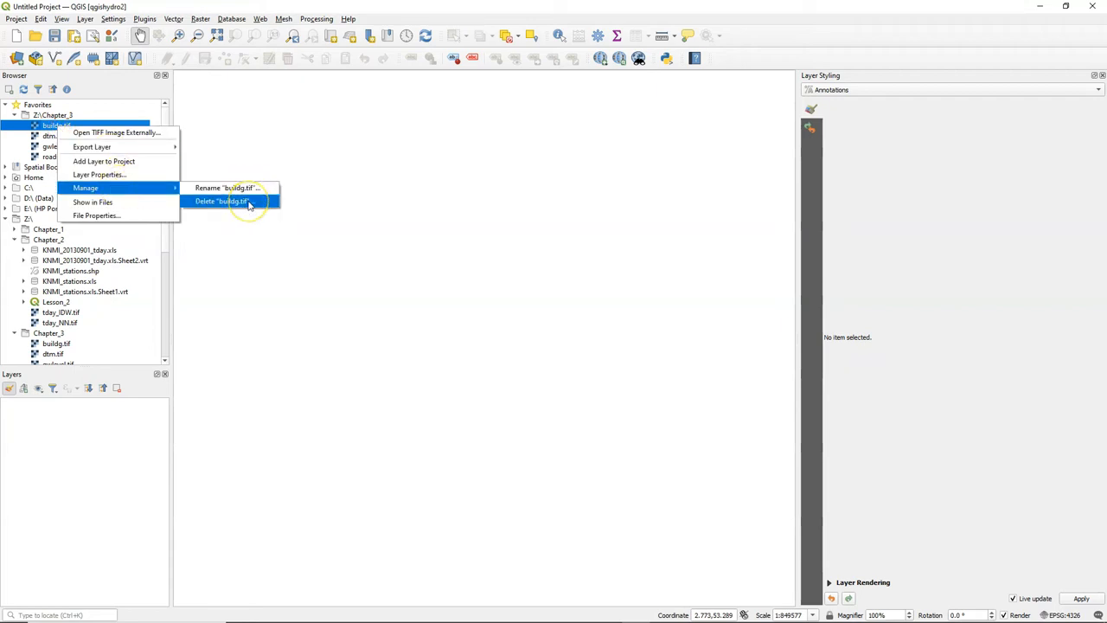
mouse_move(92, 202)
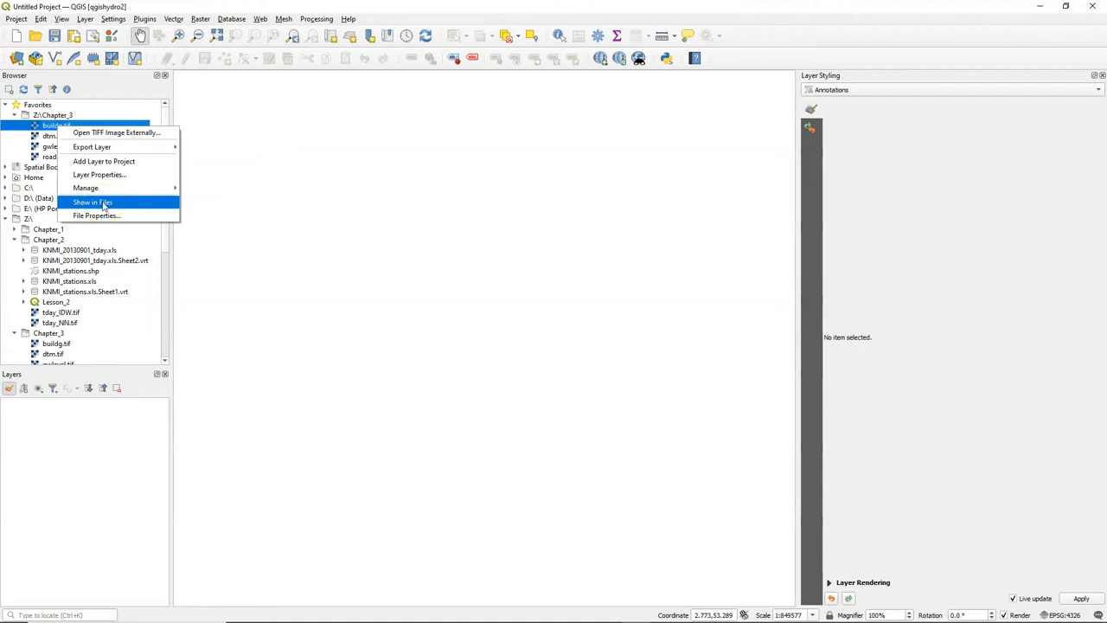
mouse_move(92, 146)
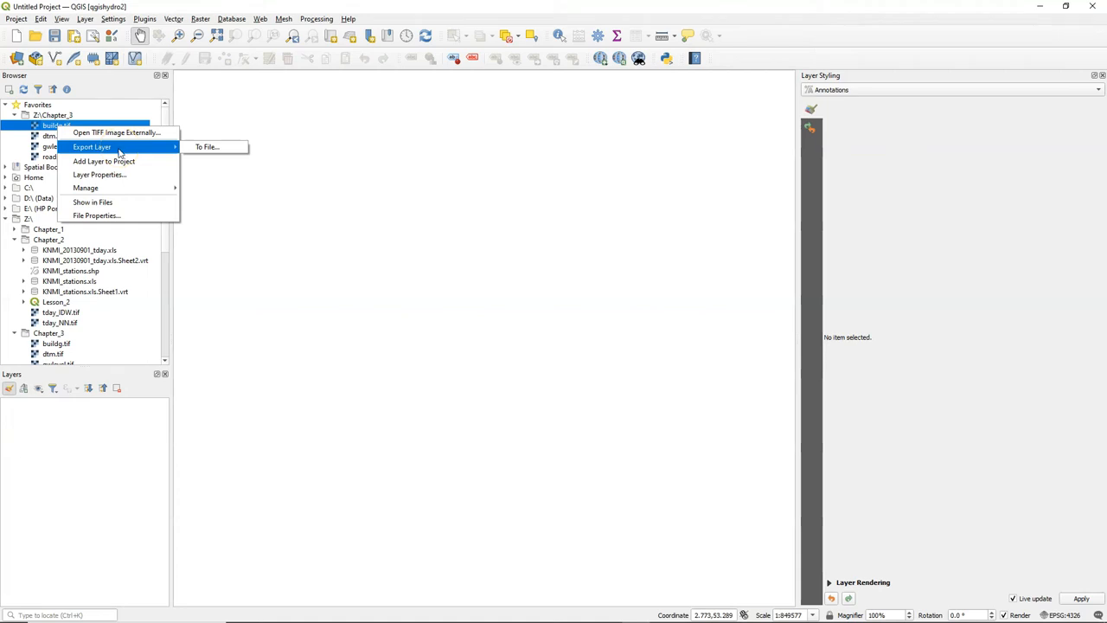
mouse_move(104, 162)
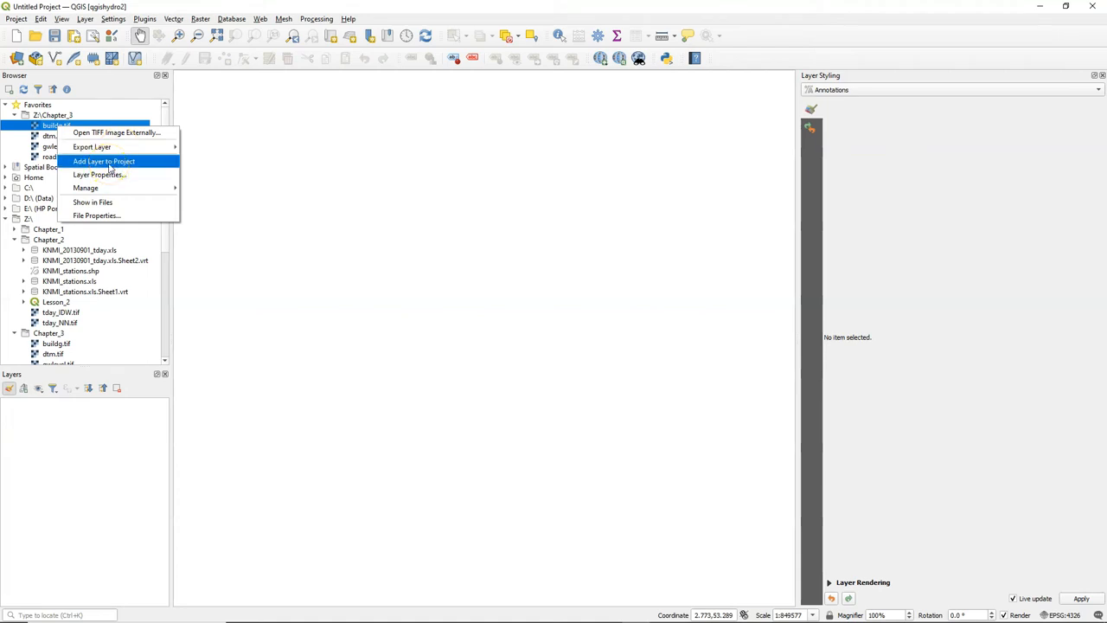
click(103, 161)
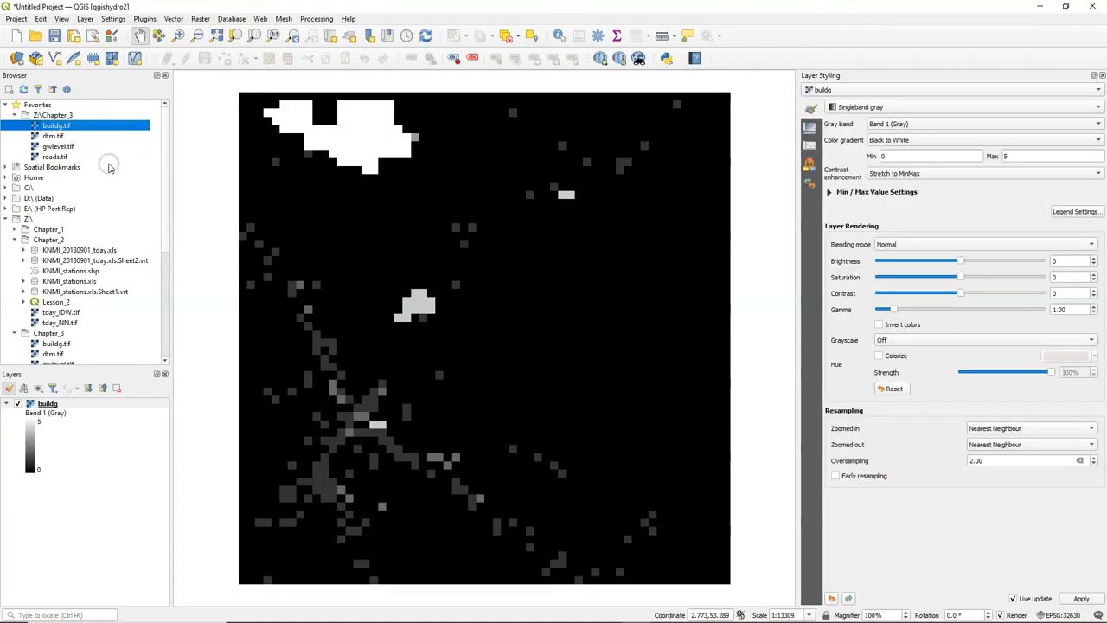
click(54, 136)
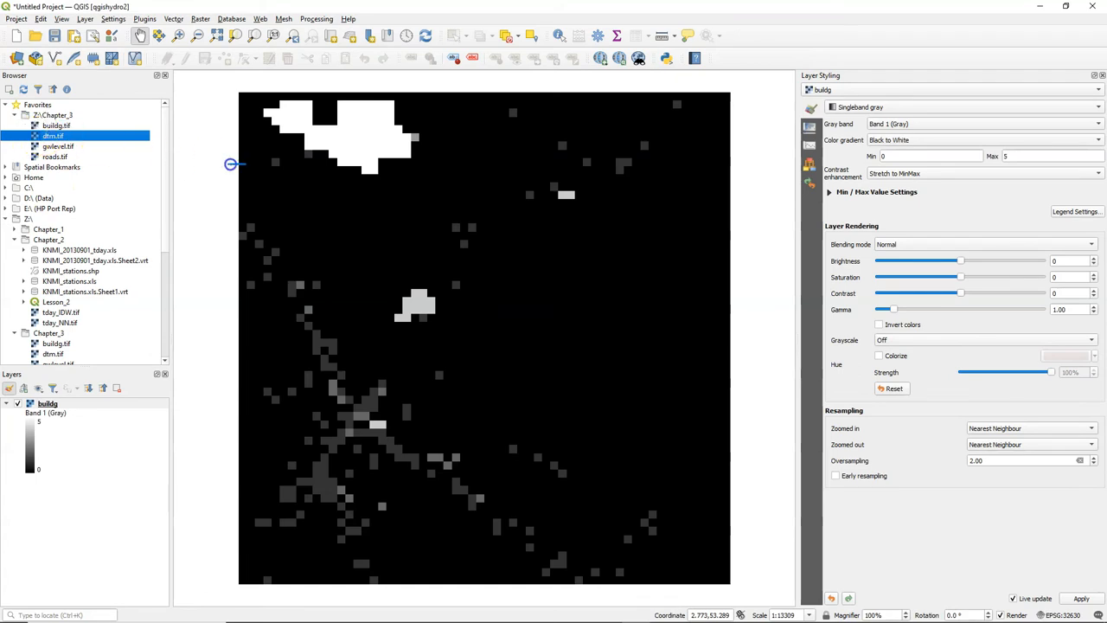